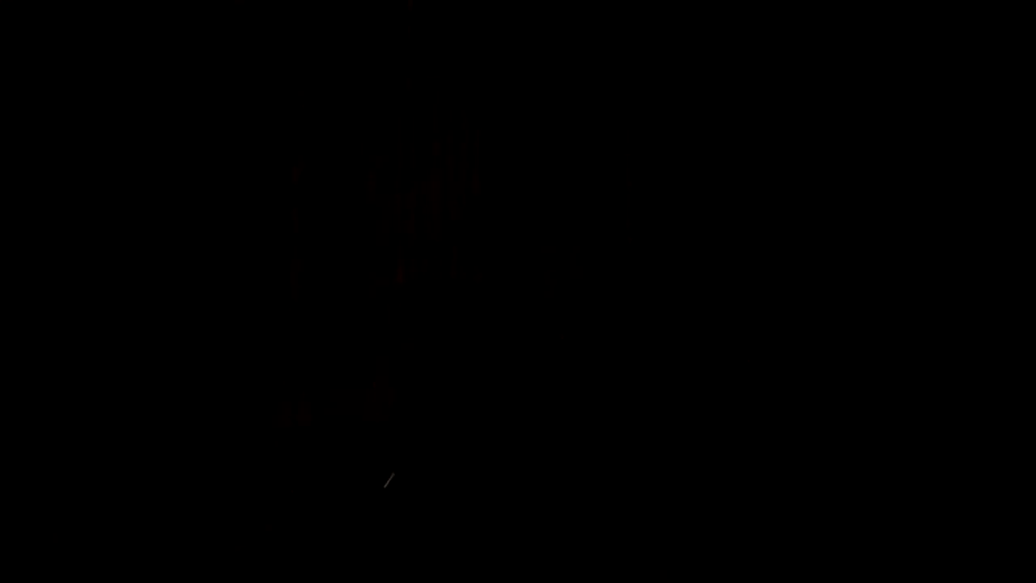
pyautogui.moveTo(370, 494)
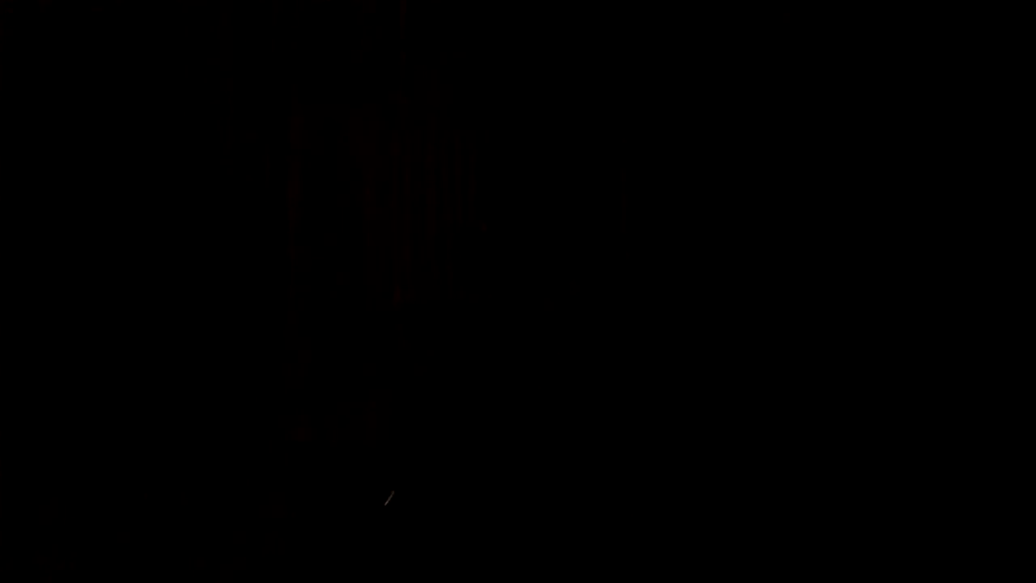
pyautogui.moveTo(387, 497)
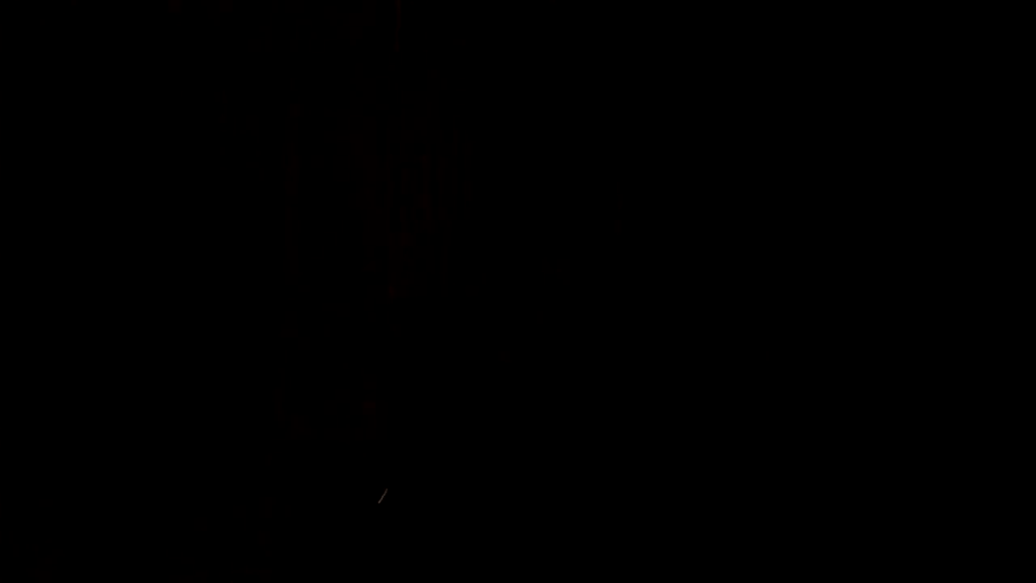
pyautogui.moveTo(387, 502)
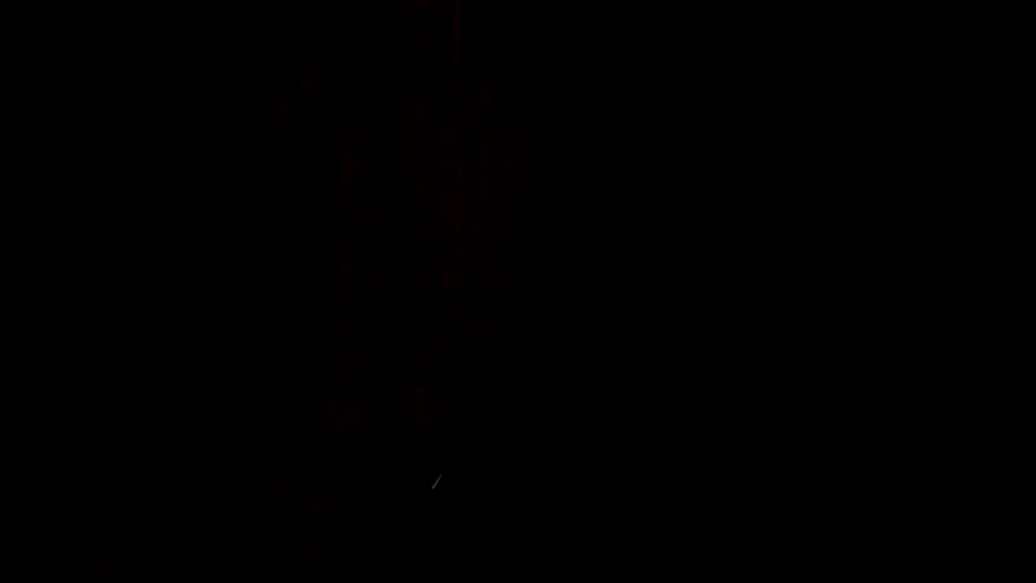
pyautogui.moveTo(427, 494)
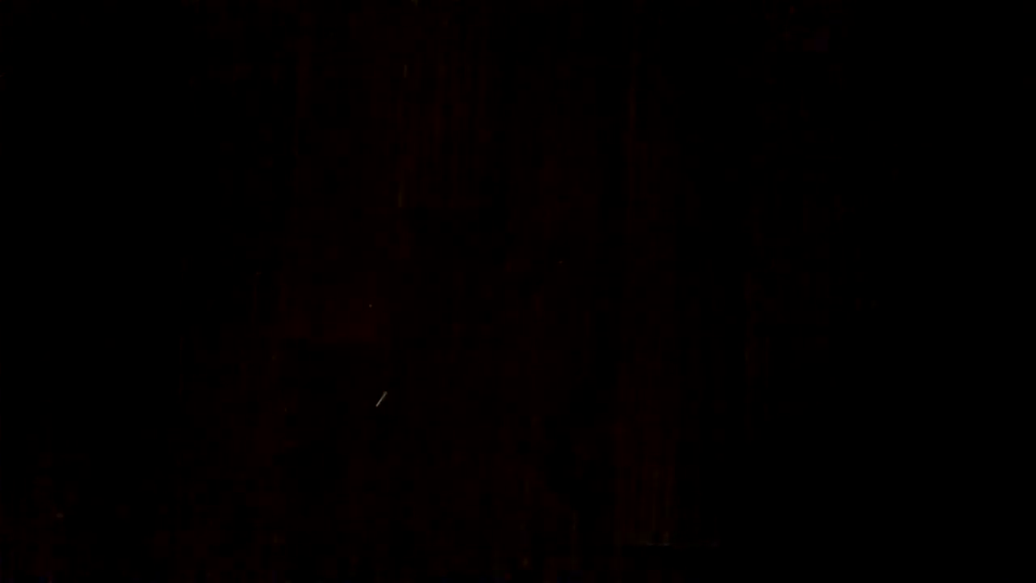
pyautogui.moveTo(411, 381)
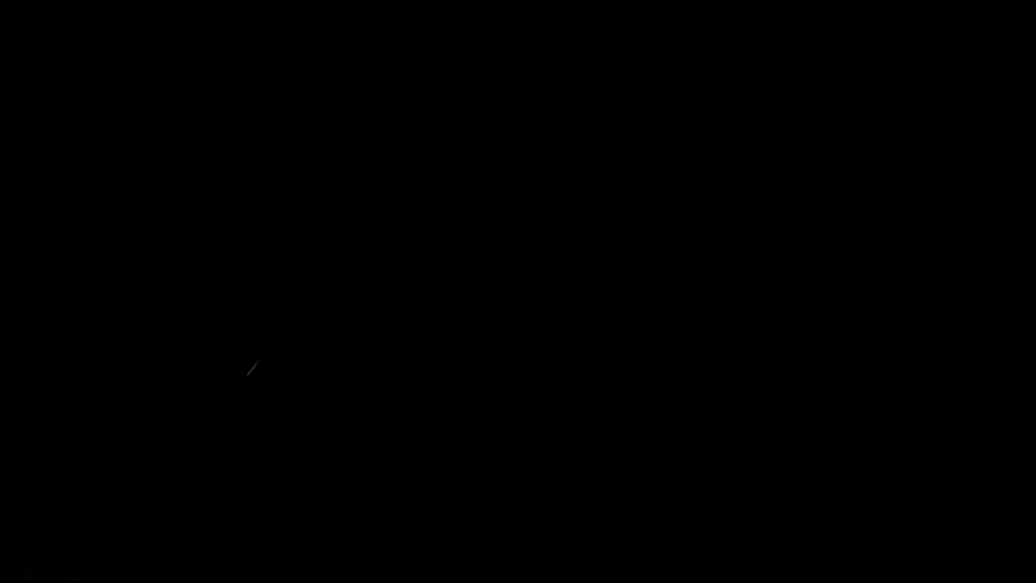
pyautogui.moveTo(257, 362)
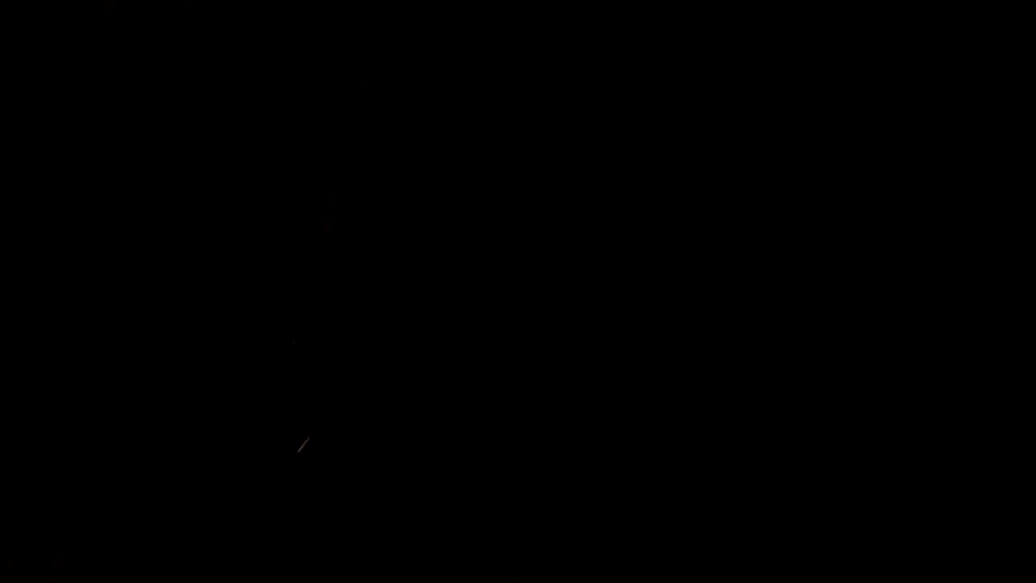
pyautogui.moveTo(331, 402)
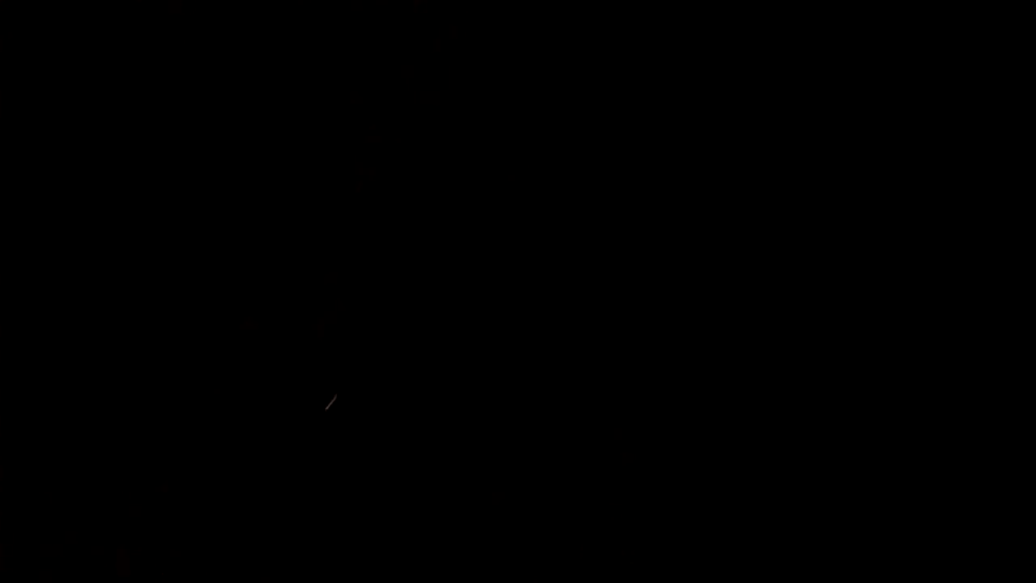
pyautogui.moveTo(350, 366)
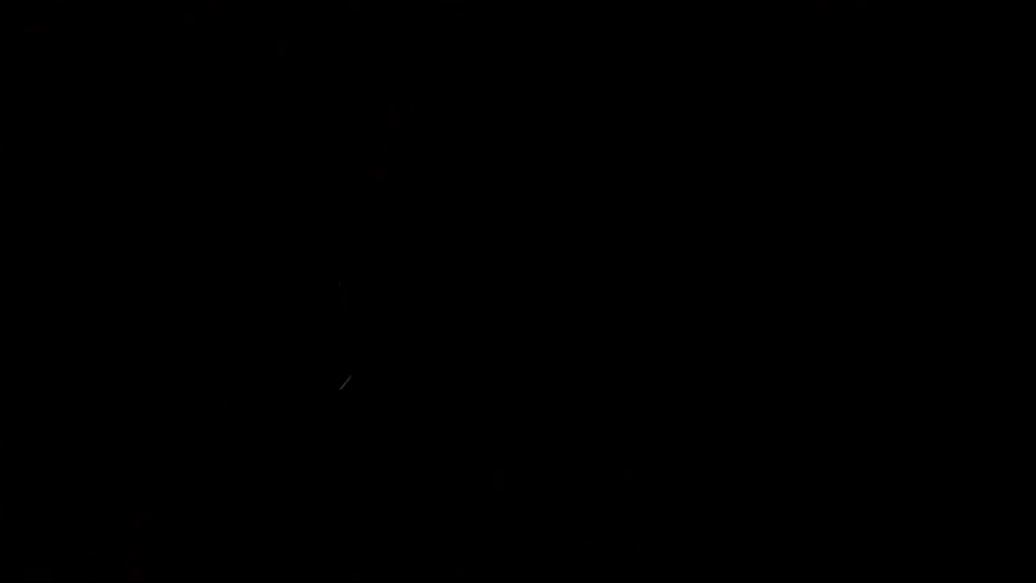
pyautogui.moveTo(362, 373)
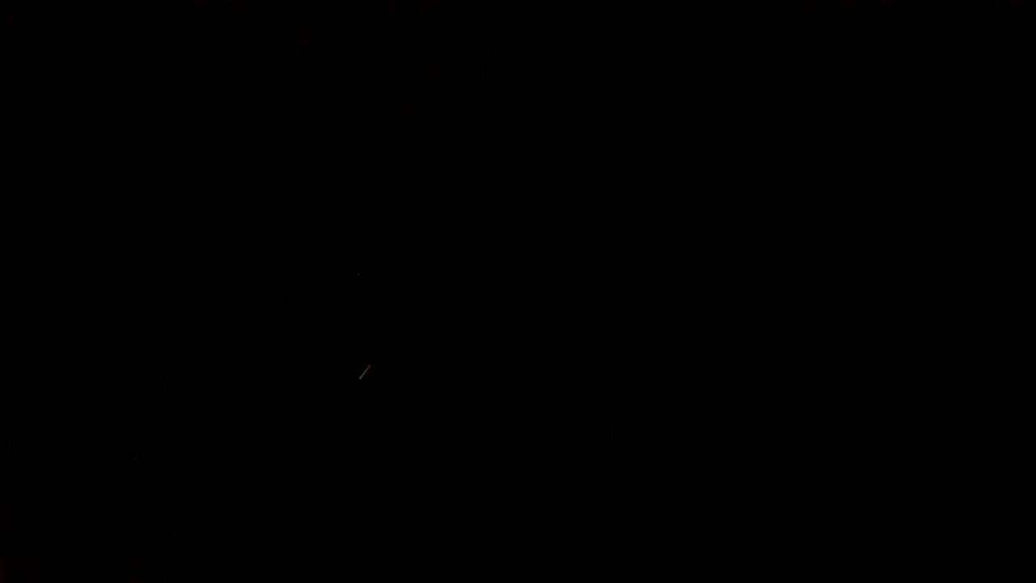
pyautogui.moveTo(302, 396)
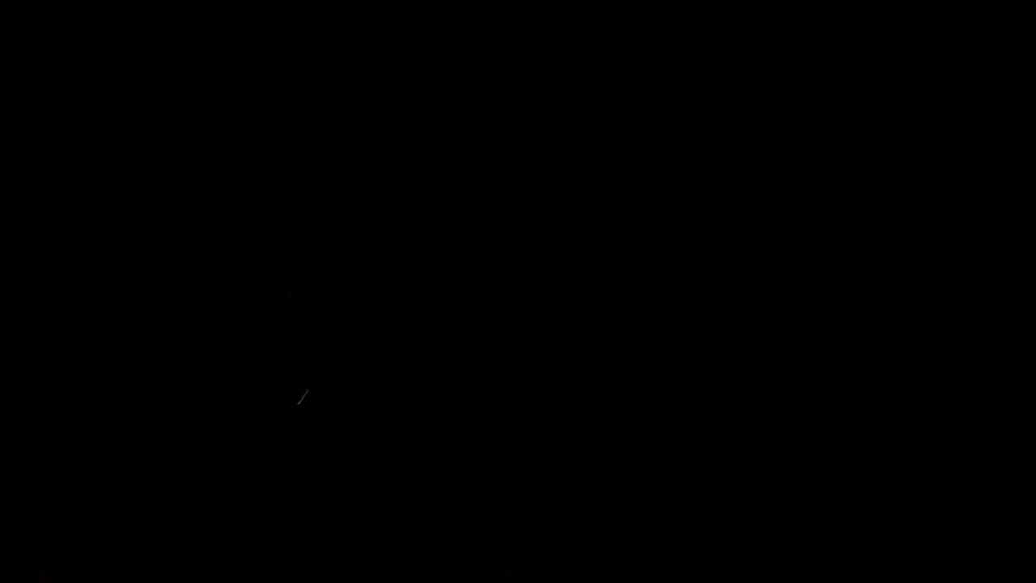
pyautogui.moveTo(327, 386)
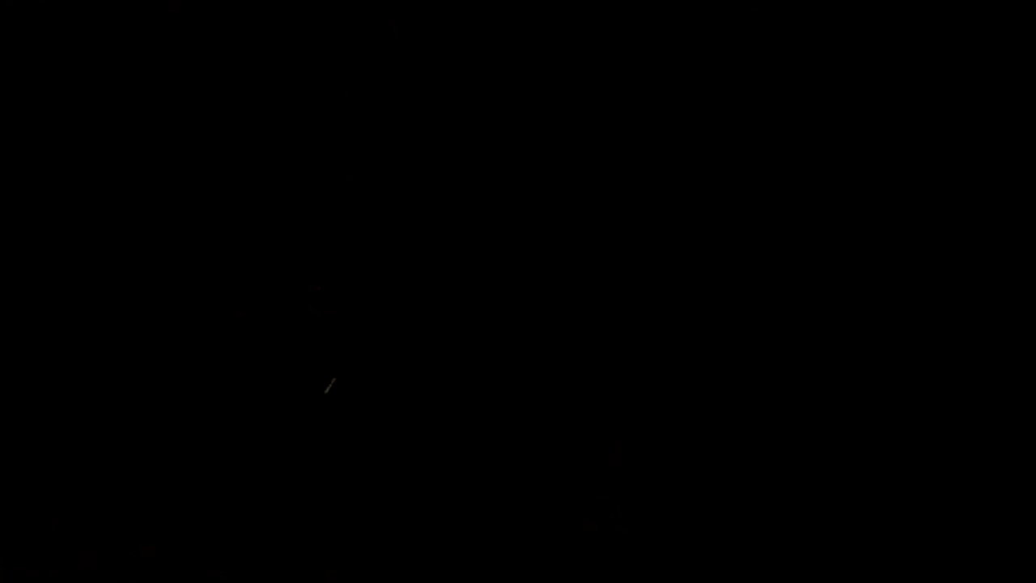
pyautogui.moveTo(335, 378)
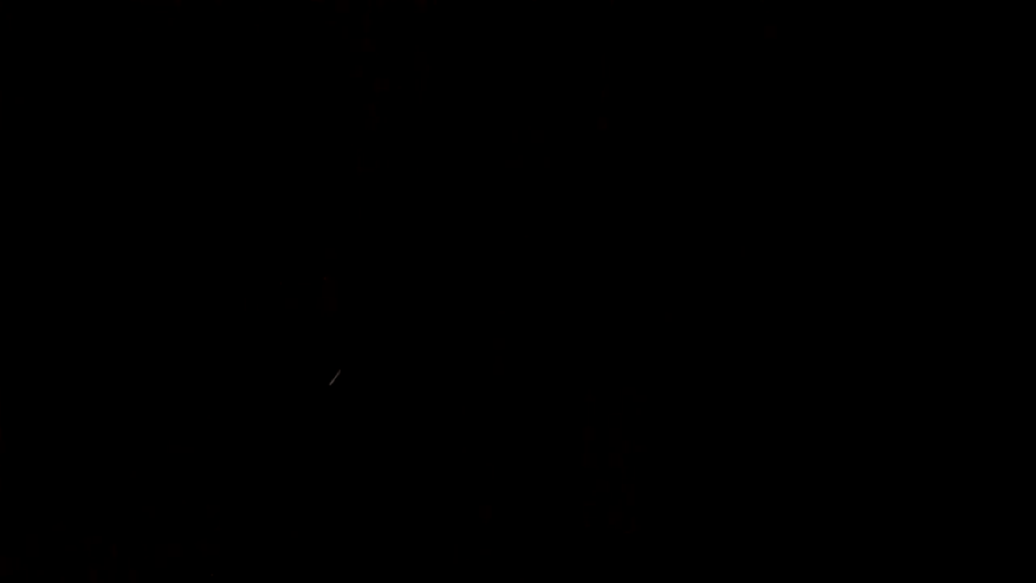
pyautogui.moveTo(331, 373)
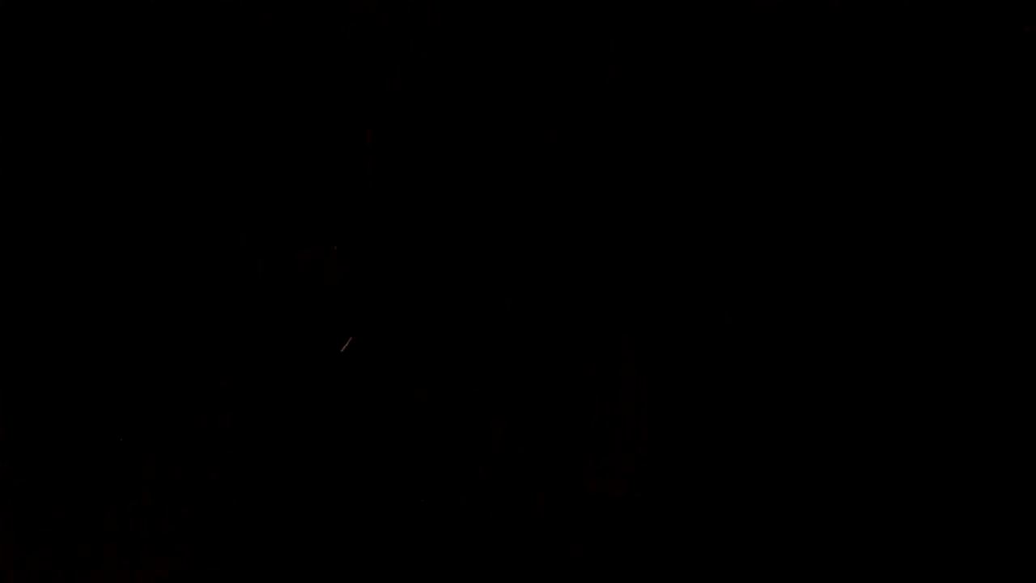
pyautogui.moveTo(343, 342)
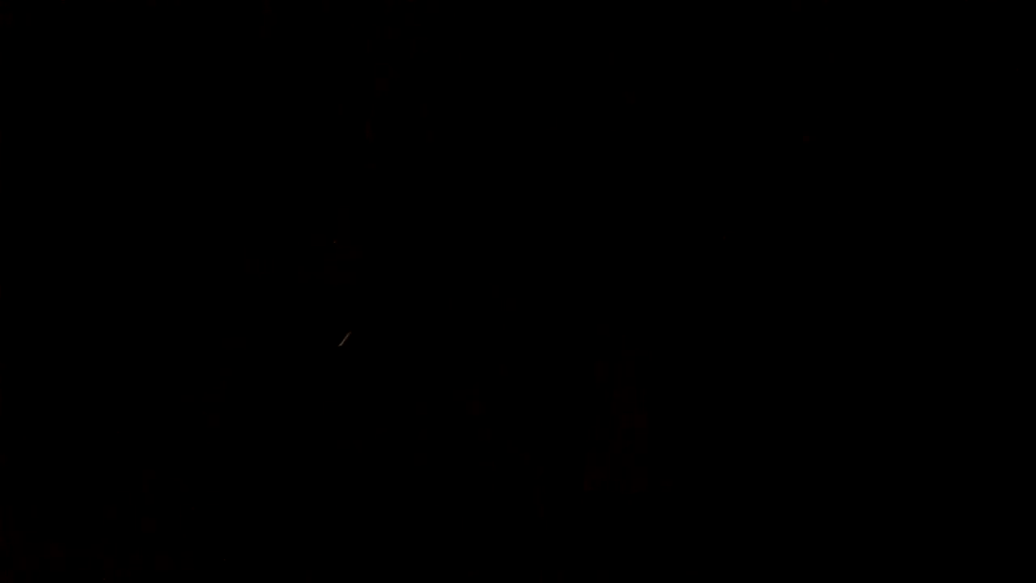